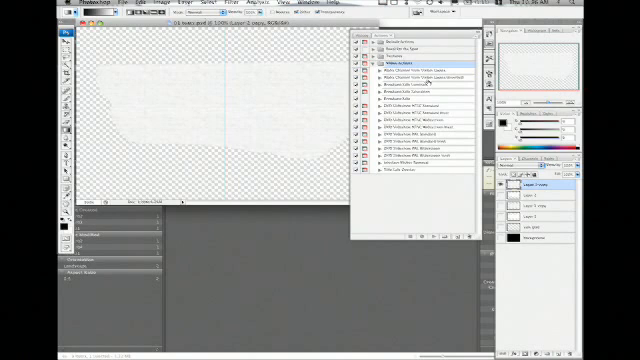
Show the Actions panel with the video graphics action set expanded
click(410, 72)
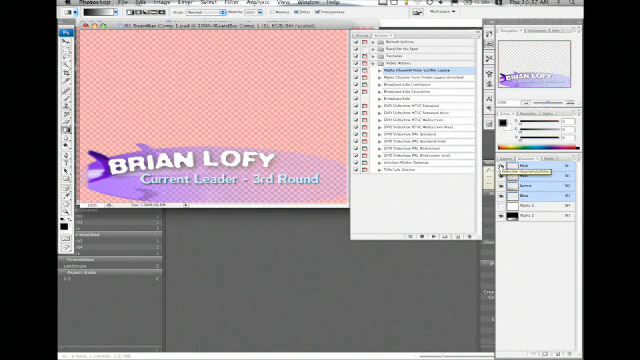
Play the lower-third action to generate the purple name graphic with subtitle
click(96, 4)
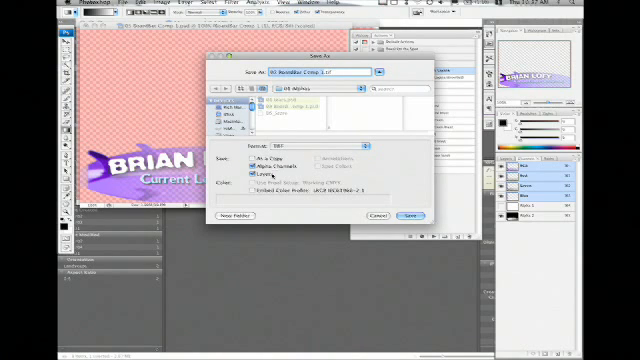
Save the finished lower-third graphic into the chosen destination folder
click(242, 176)
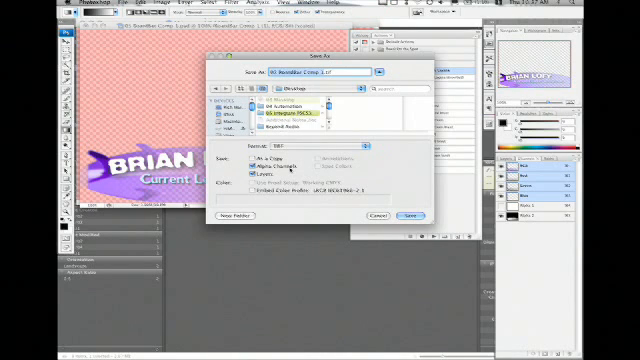
click(410, 216)
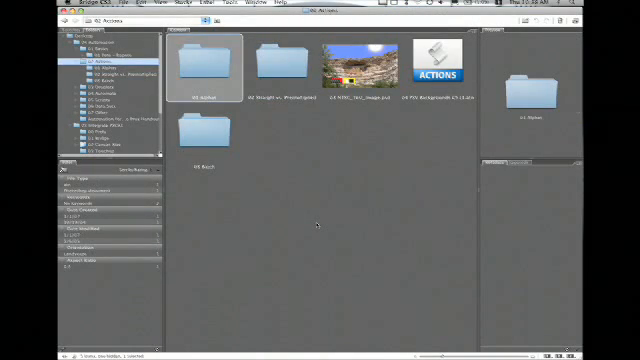
Browse the subfolders inside the Actions collection in Bridge's Content panel
click(276, 62)
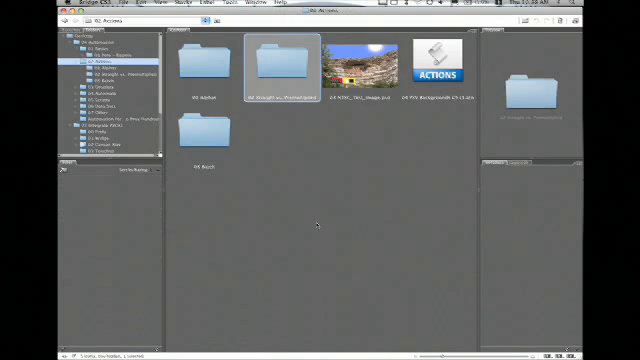
click(356, 64)
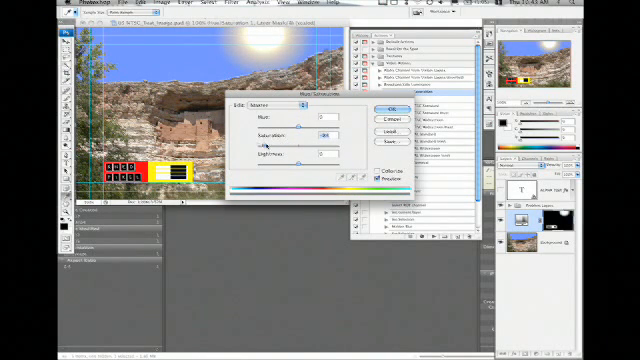
Bring up the Hue/Saturation adjustment for the cliff photo
click(386, 106)
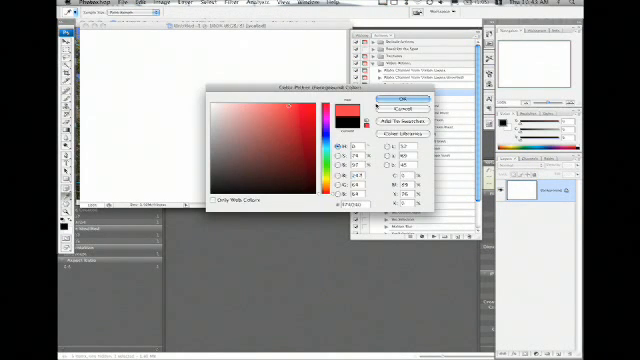
Fill the circle with pure red (R255 G0 B0) and confirm the Color Picker
click(390, 104)
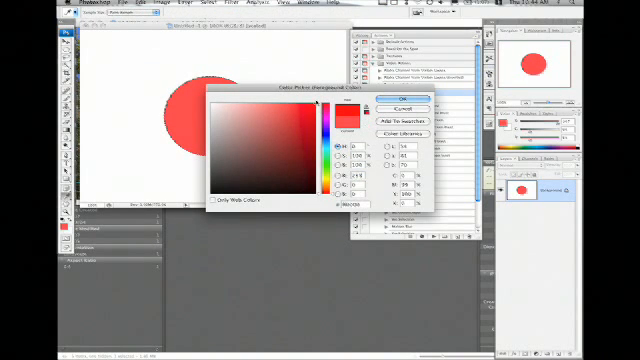
click(390, 100)
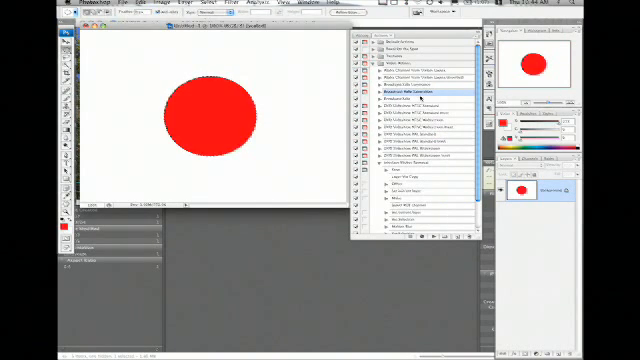
Show the Blur submenu in the Filter menu
click(204, 6)
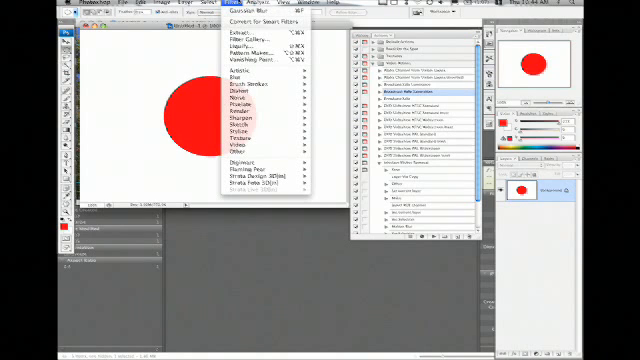
mouse_move(240, 148)
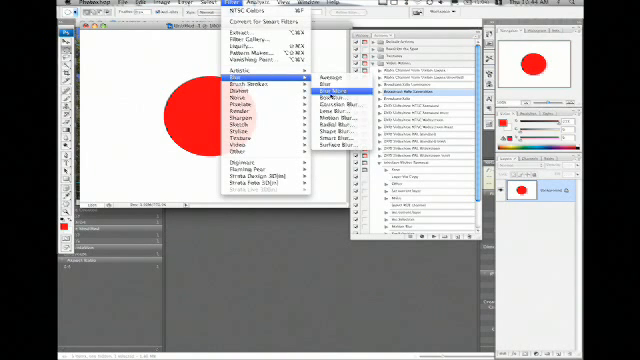
Blur the red circle's edges, then show the Video filters with NTSC Colors
click(320, 98)
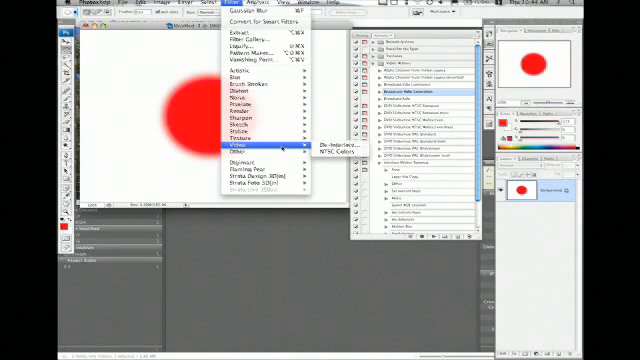
mouse_move(340, 150)
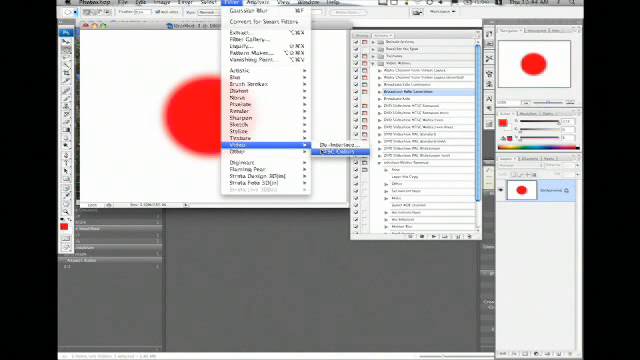